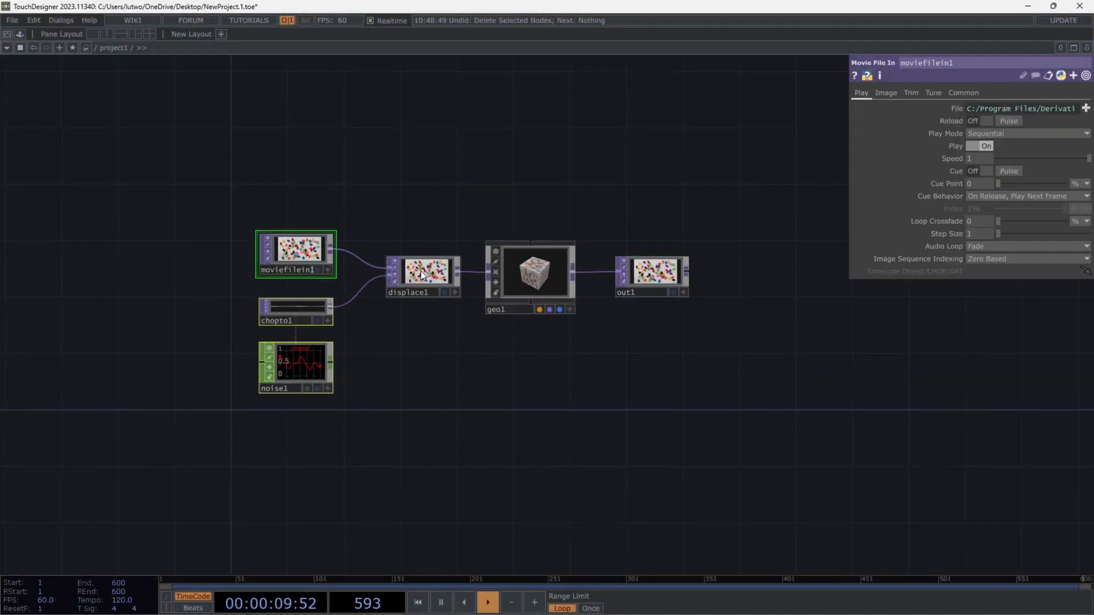
Step: Delete all six operators, leaving an empty network ready for a new noise operator
left_click(650, 272)
type("nois")
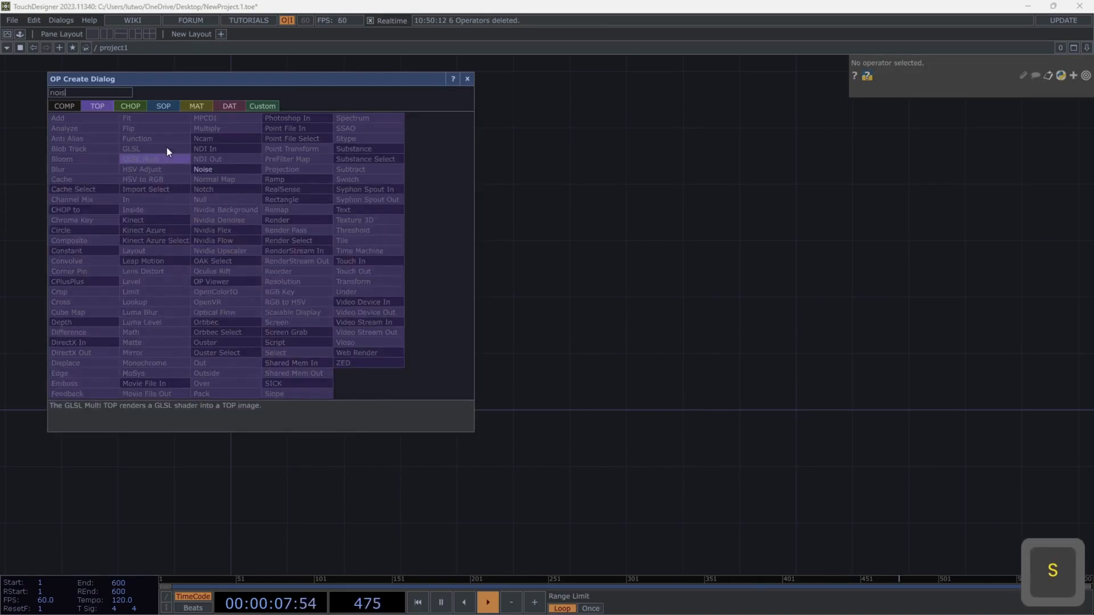
Step: Rebuild the chain: jelly-bean movie and noise1 via chopto1 both feeding displace1
left_click(202, 168)
type("0.")
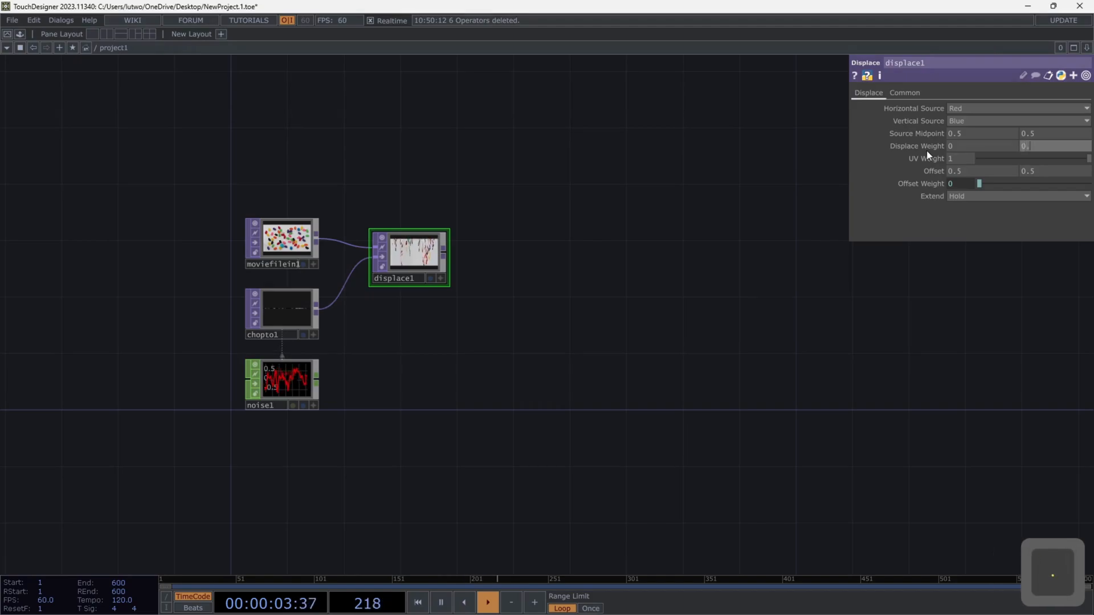
Step: Raise displace1's Displace Weight so the noise visibly warps the jelly-bean image
left_click(1015, 195)
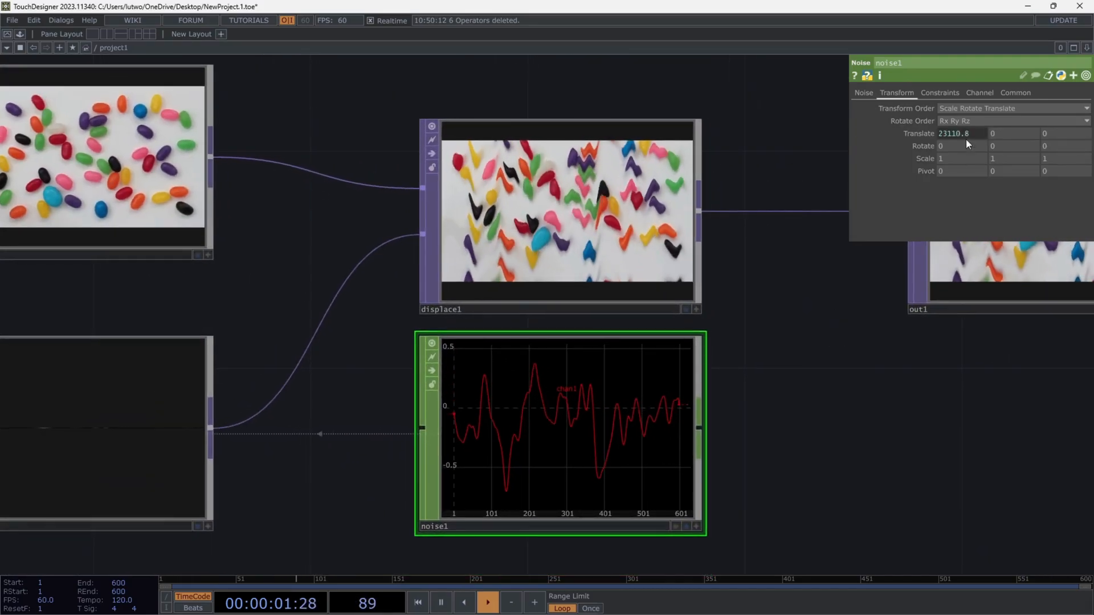
Step: On noise1's Noise page set period 3.45 and roughness 0.819 for gentler ripples
left_click(863, 92)
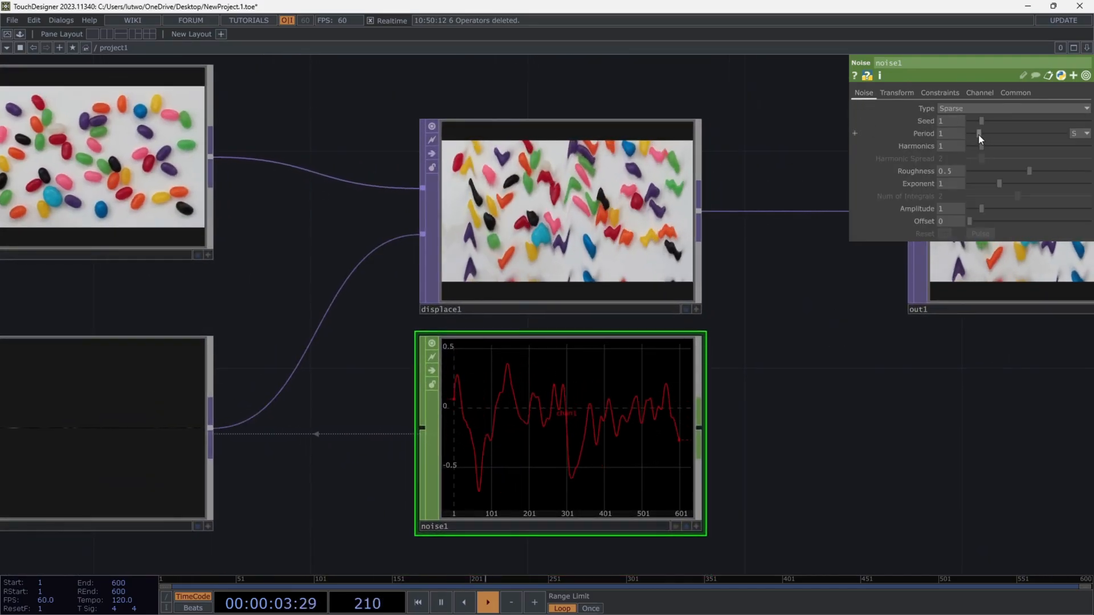
left_click_drag(980, 133, 983, 133)
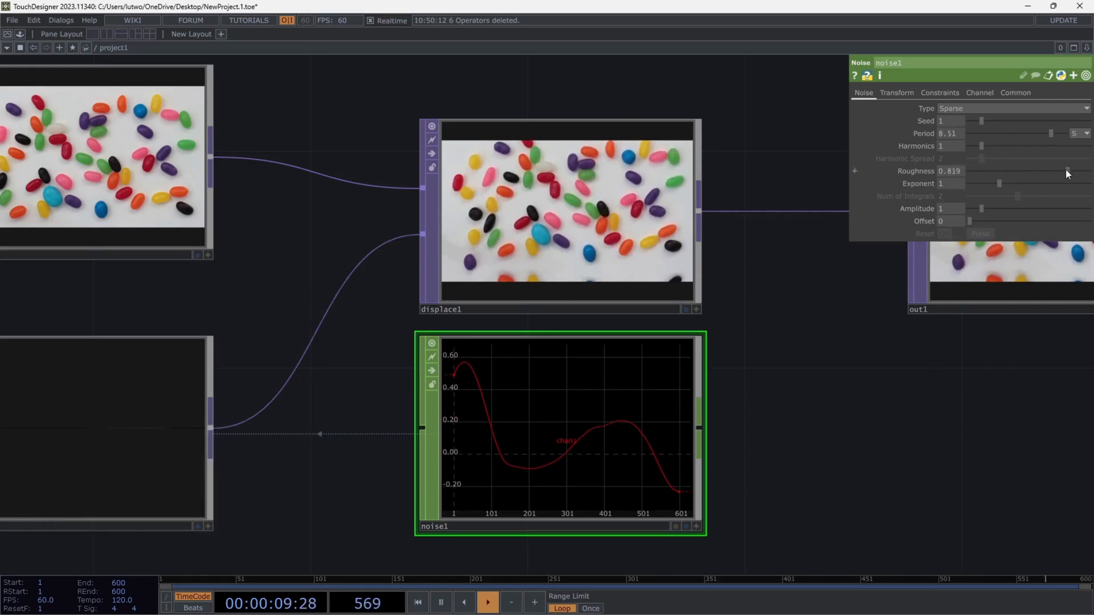
left_click_drag(1053, 133, 1016, 133)
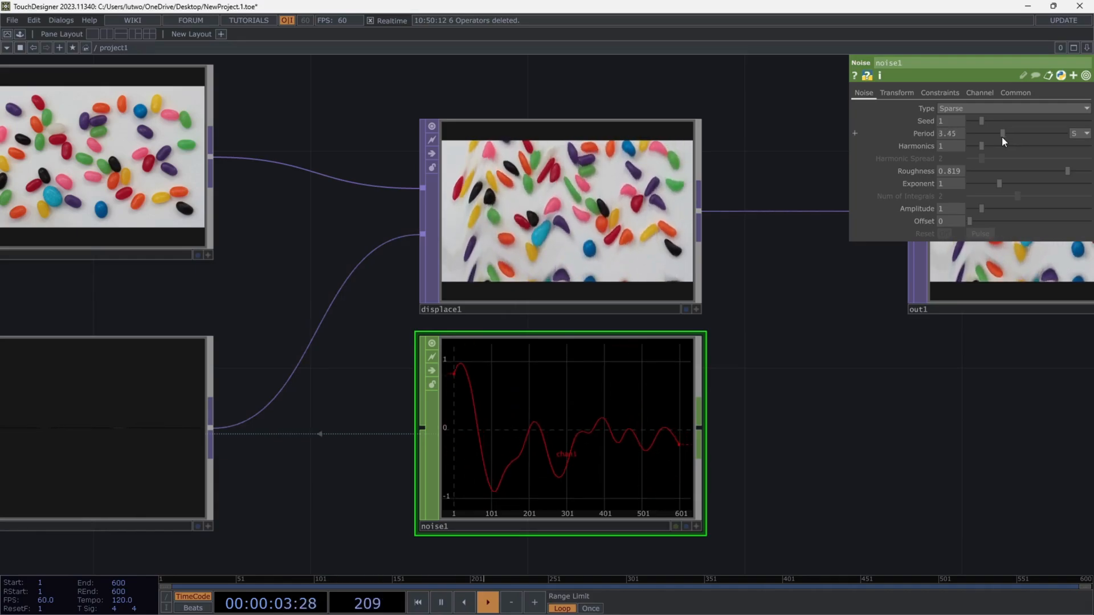
left_click_drag(998, 183, 1022, 184)
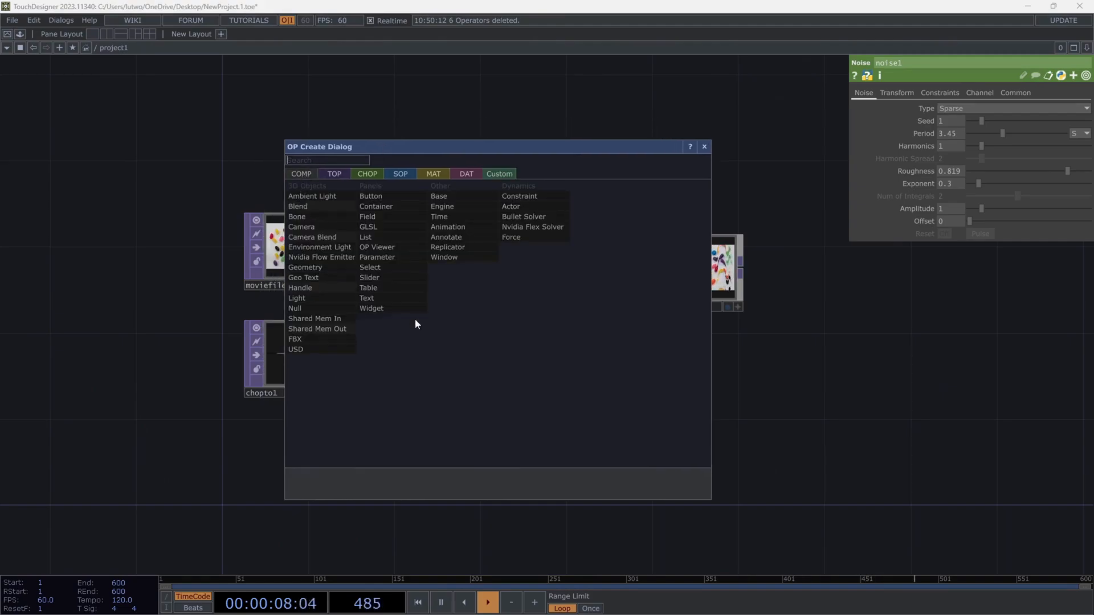
Step: Browse the CHOP and SOP operator families in the OP Create dialog
left_click(367, 173)
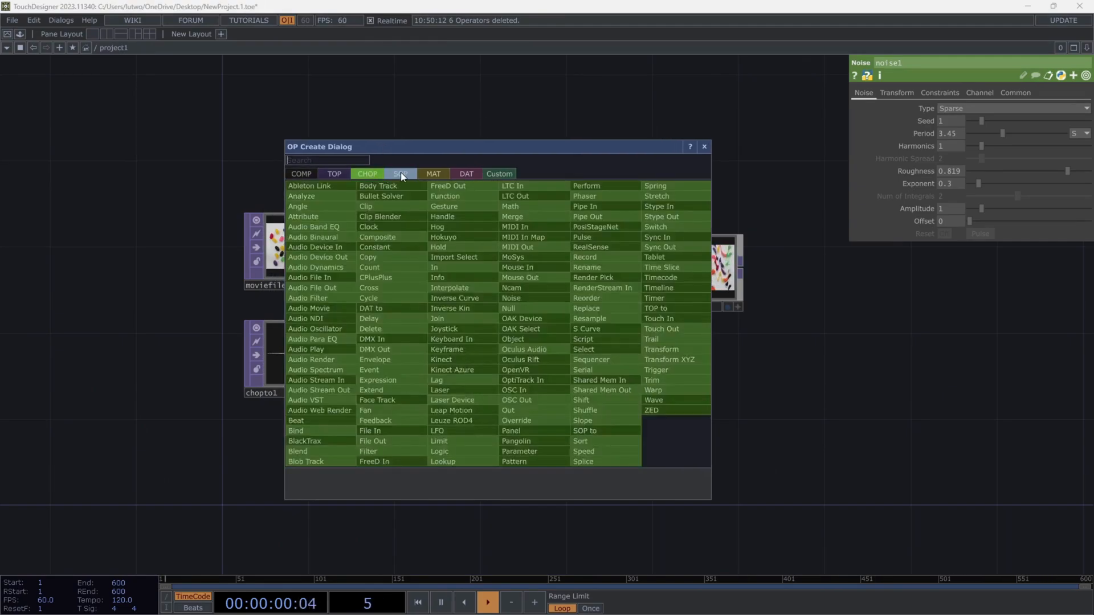
left_click(400, 173)
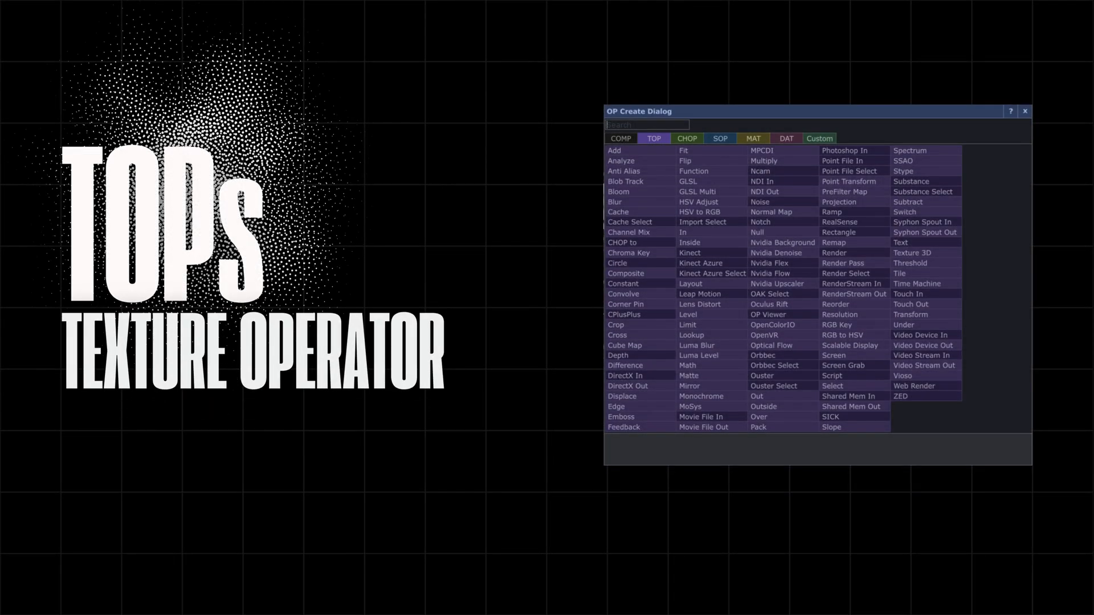
left_click(686, 138)
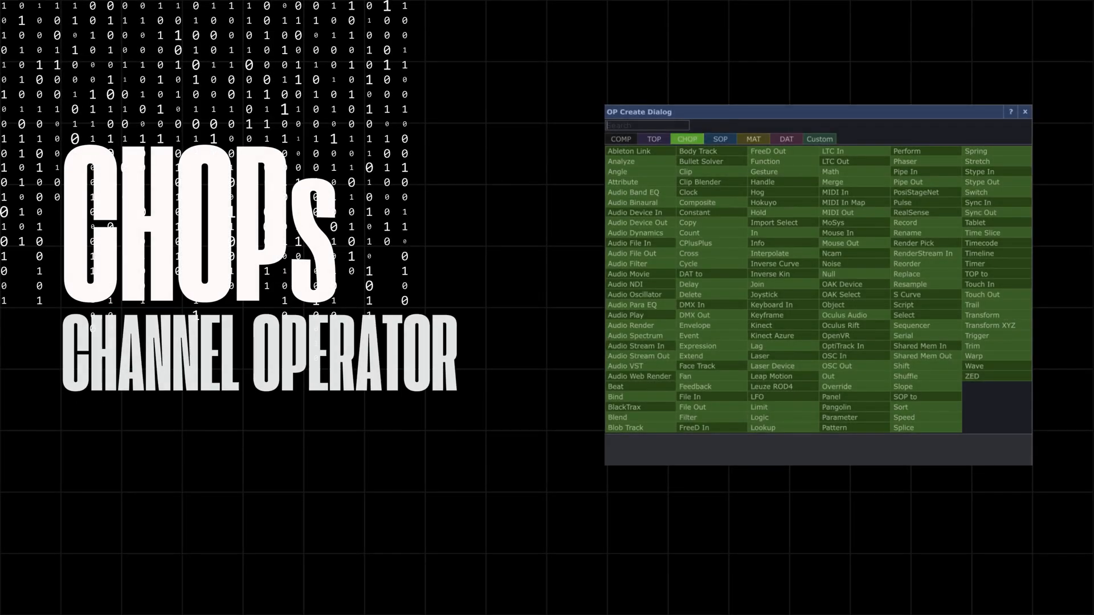